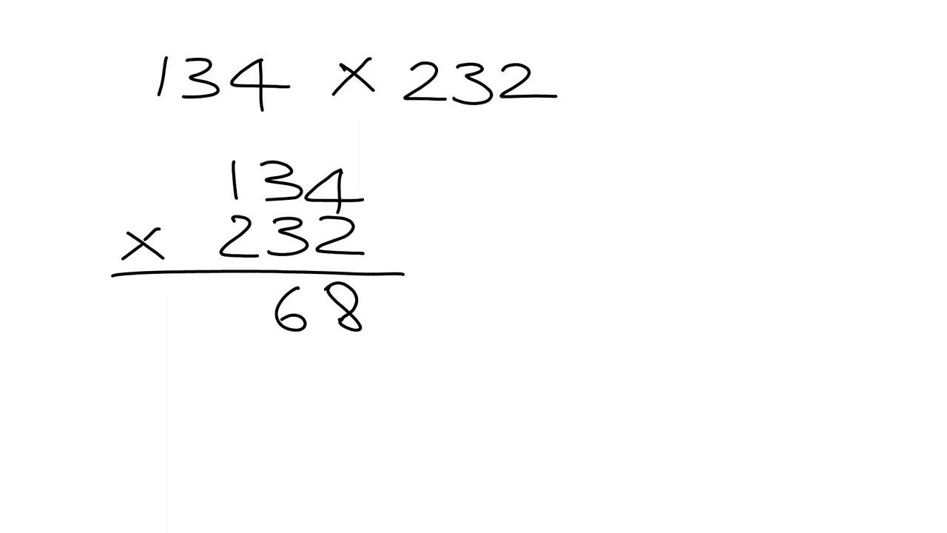
- Write 2 to the left of 68, completing the first partial product 268
{"action": "type", "text": "2"}
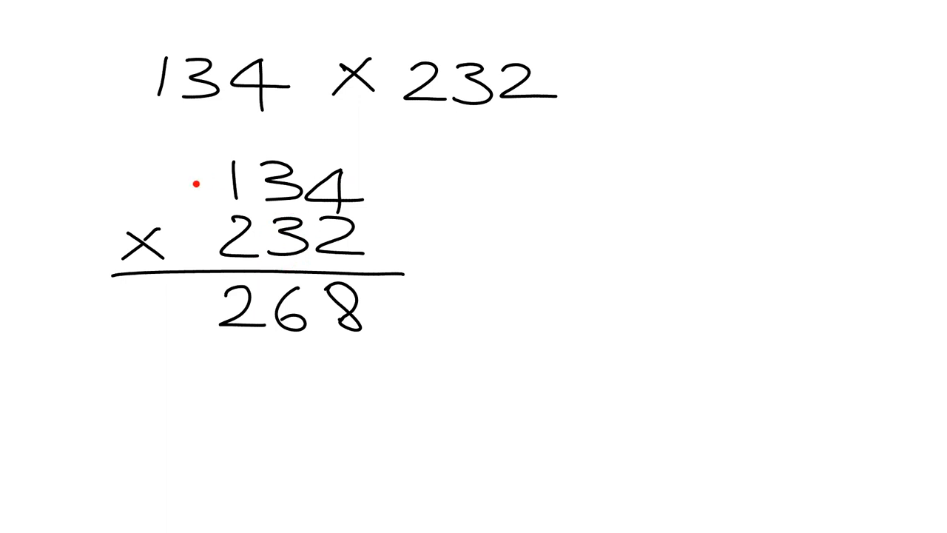
{"action": "mouse_move", "coordinate": [287, 243]}
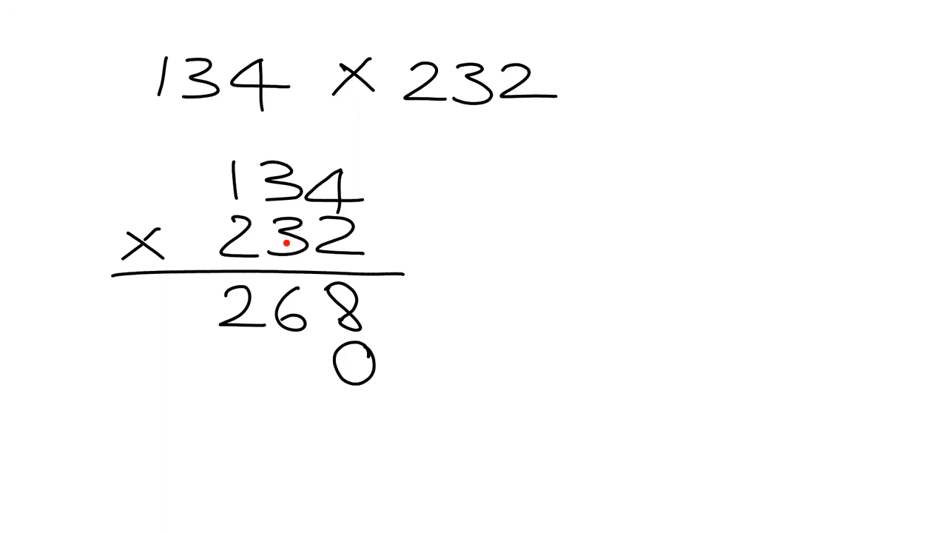
{"action": "mouse_move", "coordinate": [287, 243]}
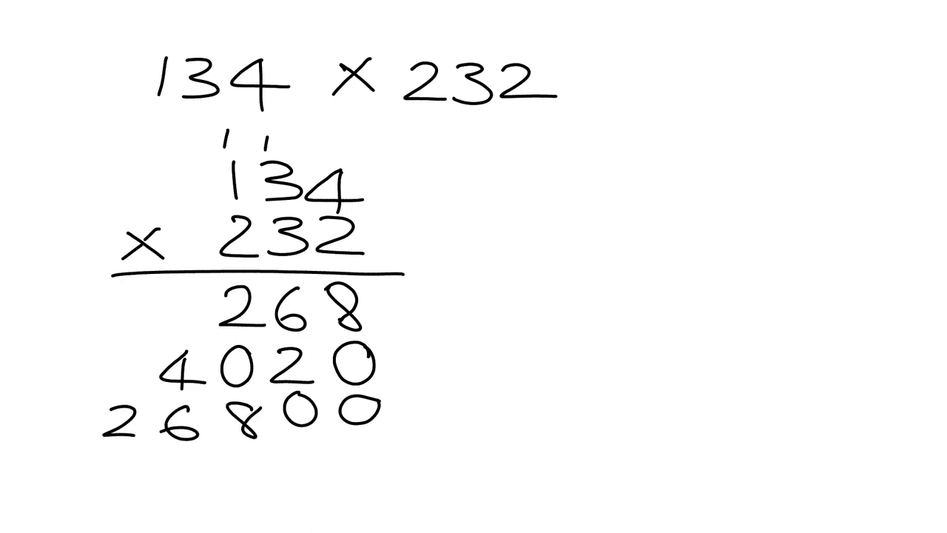
- Draw the horizontal summing line beneath the three partial products
{"action": "left_click_drag", "start_coordinate": [81, 441], "coordinate": [403, 436]}
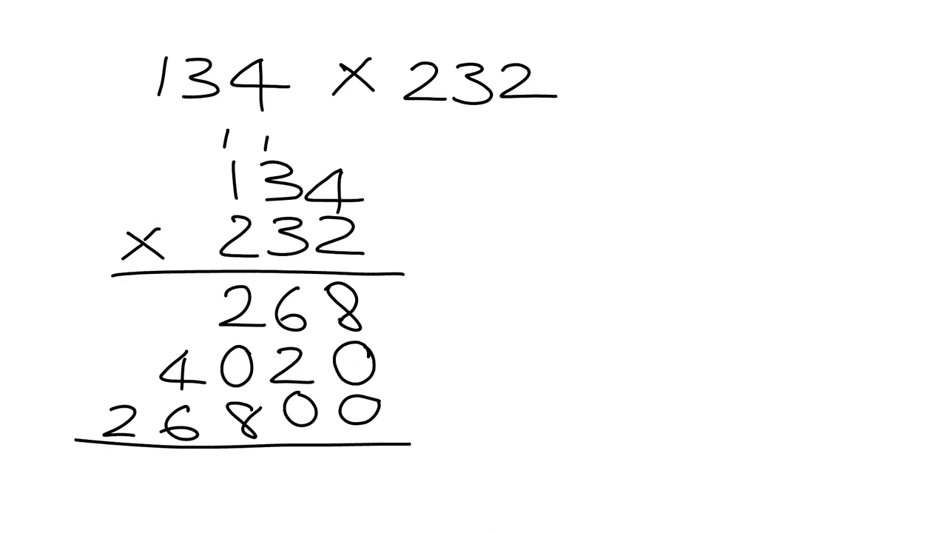
- Write 8 below the summing line as the total's units digit
{"action": "type", "text": "8"}
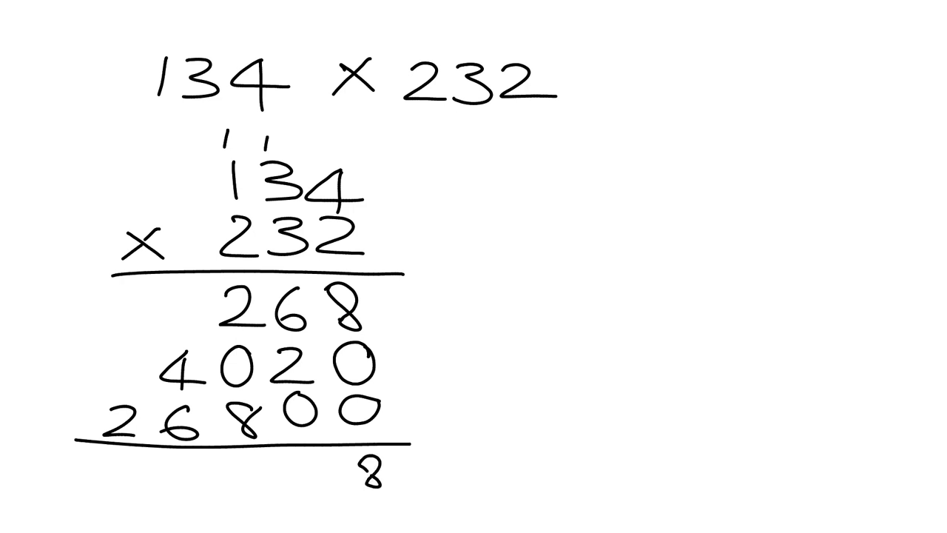